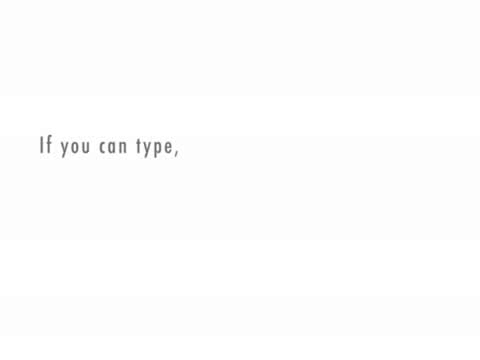
{"action": "type", "text": "you can make movies."}
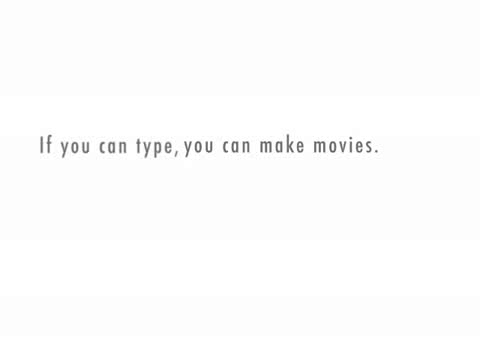